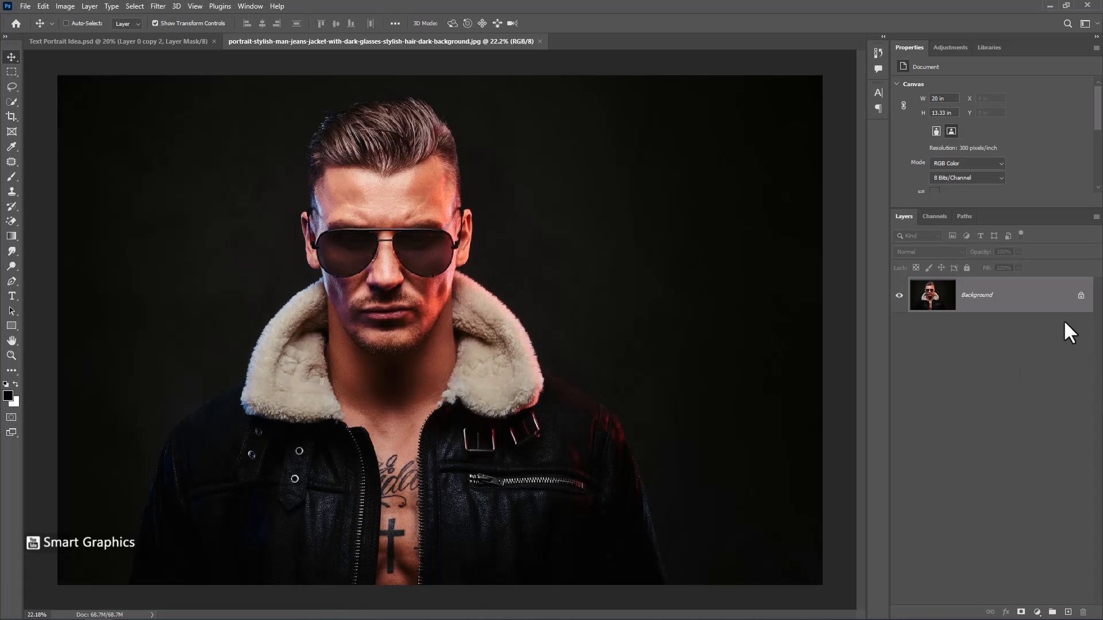
# Duplicate the portrait Background layer with Ctrl+J and hide the original.
pyautogui.press('ctrl+j')
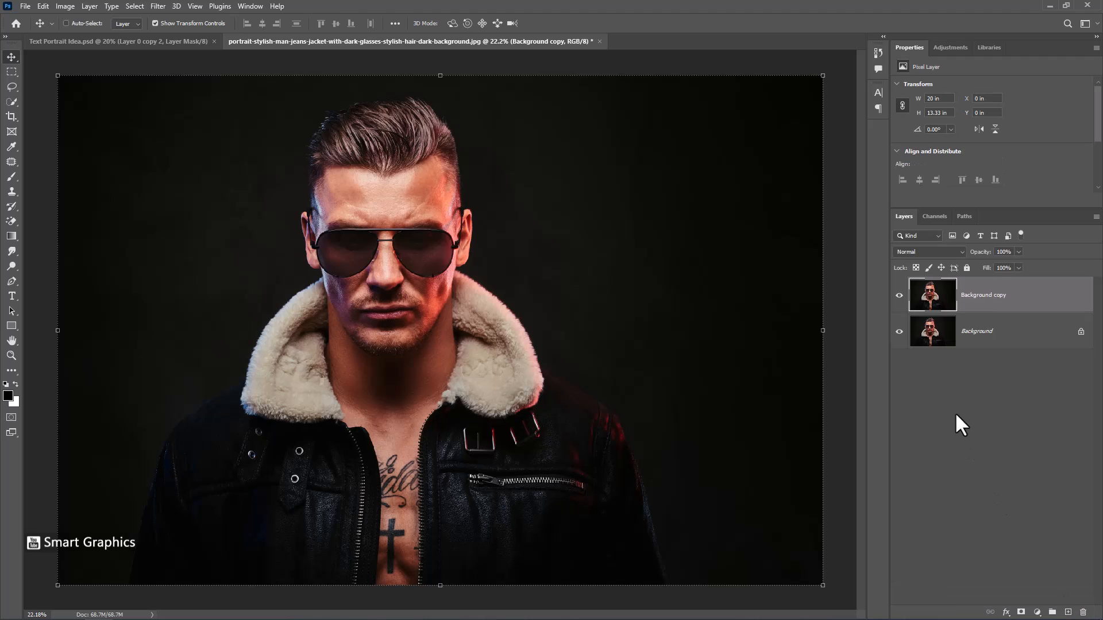
pyautogui.click(11, 280)
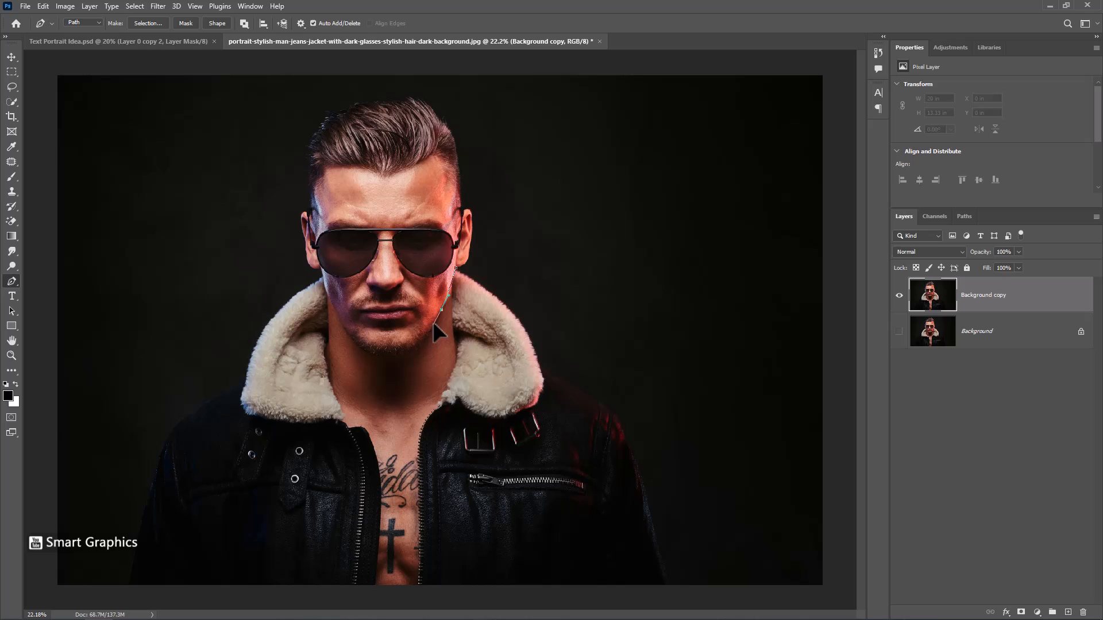
# Trace a pen path around the man's head, make it a selection and bring it into Select and Mask.
pyautogui.click(324, 288)
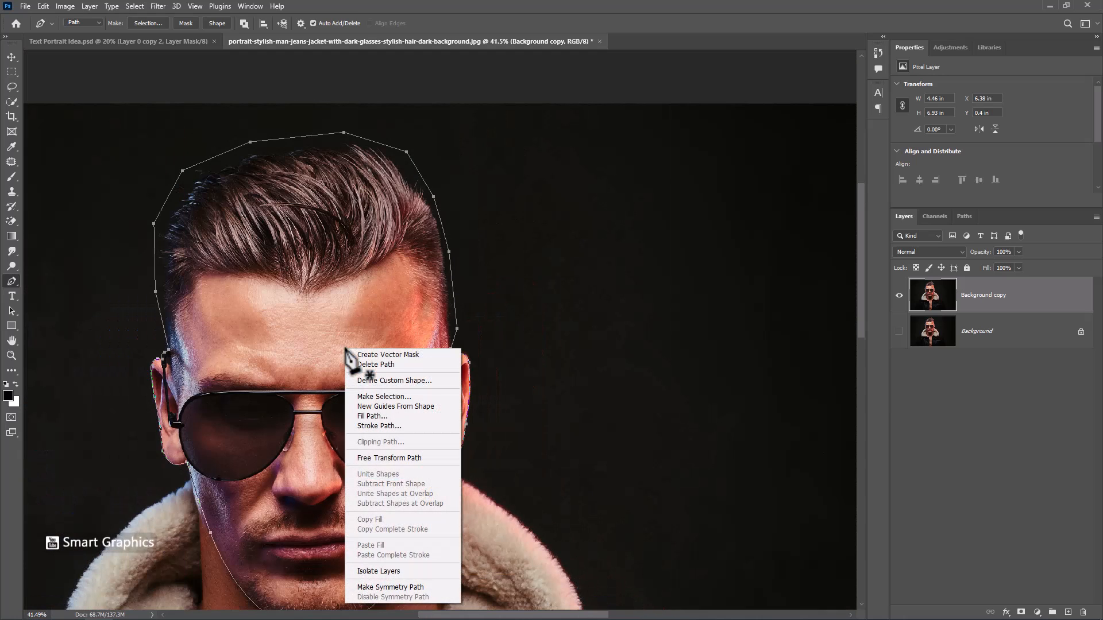
pyautogui.click(385, 397)
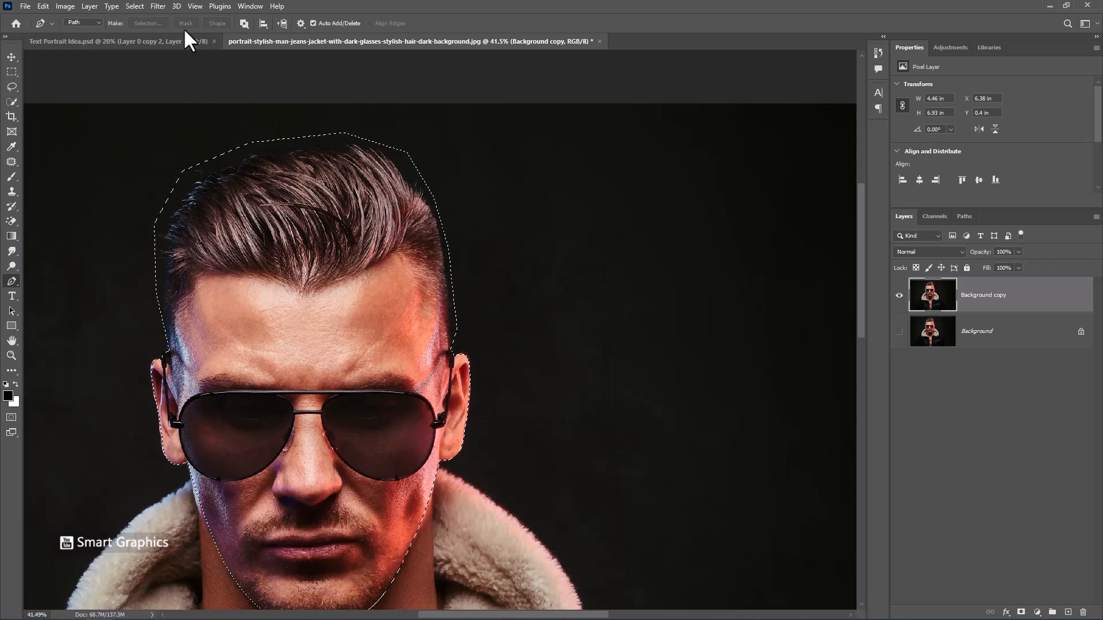
pyautogui.click(133, 5)
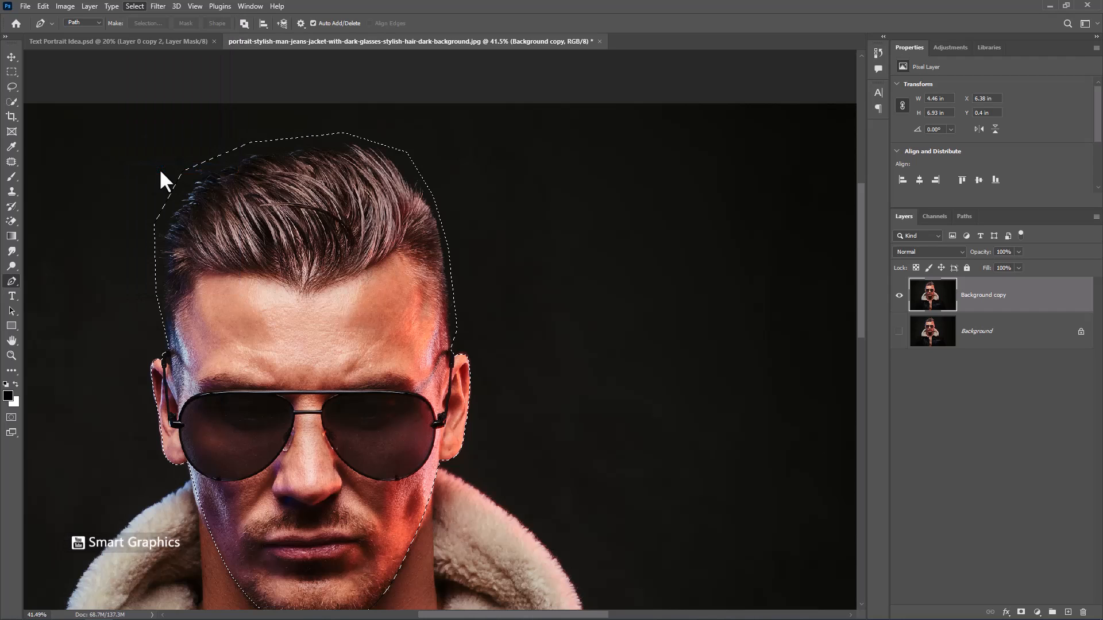
pyautogui.click(133, 6)
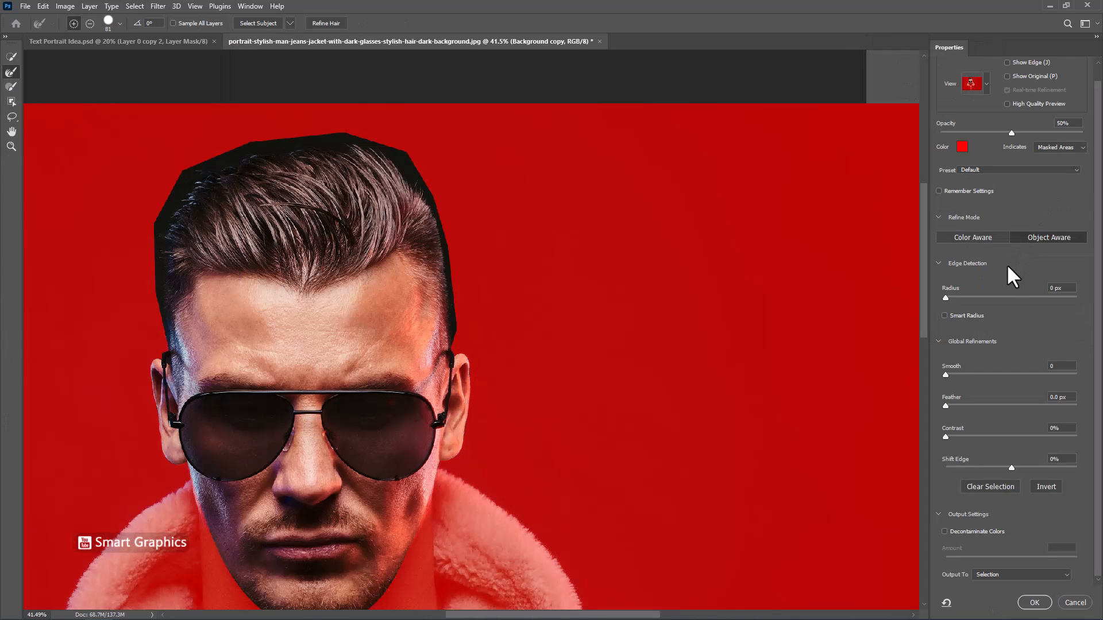
# Refine the hair edges with Smart Radius and Color Aware detection, outputting the result as a layer mask.
pyautogui.click(946, 315)
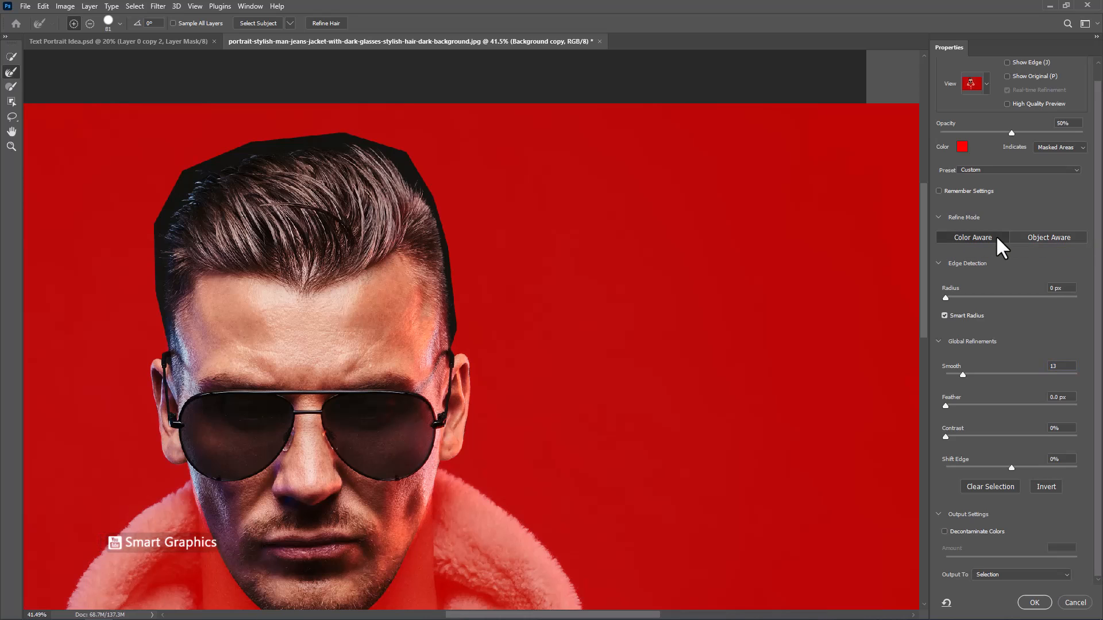
pyautogui.click(1008, 90)
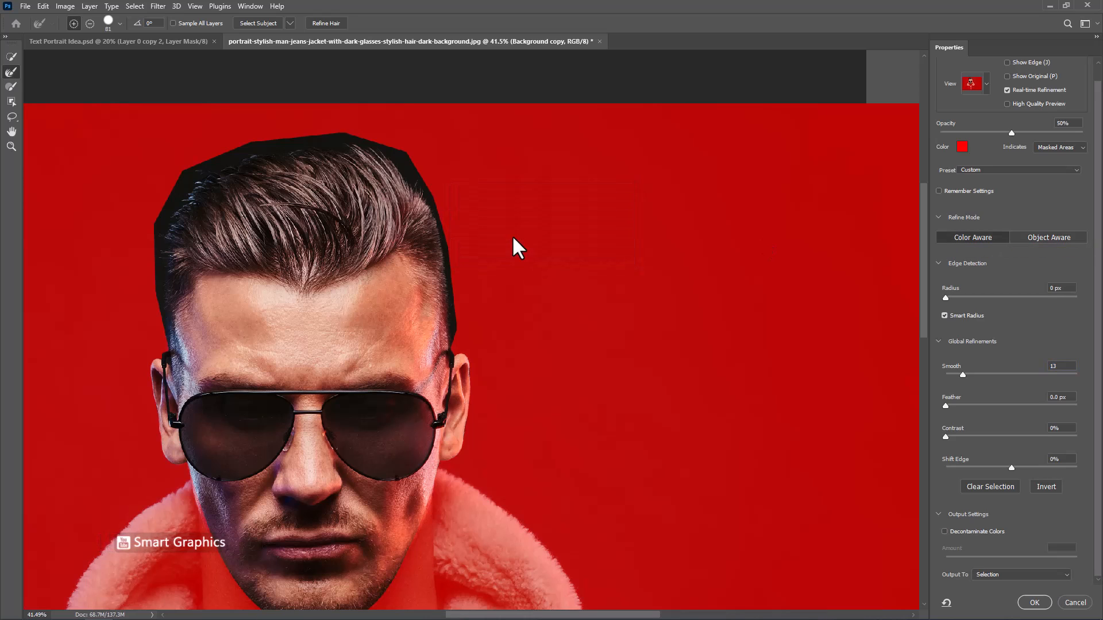
pyautogui.moveTo(161, 337)
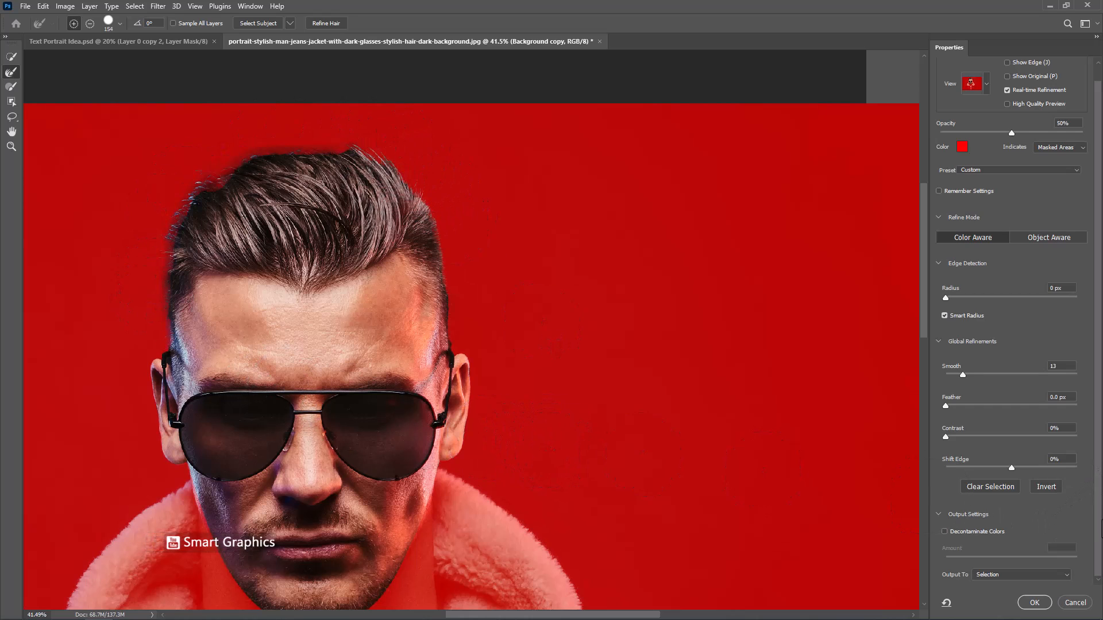
pyautogui.click(1020, 574)
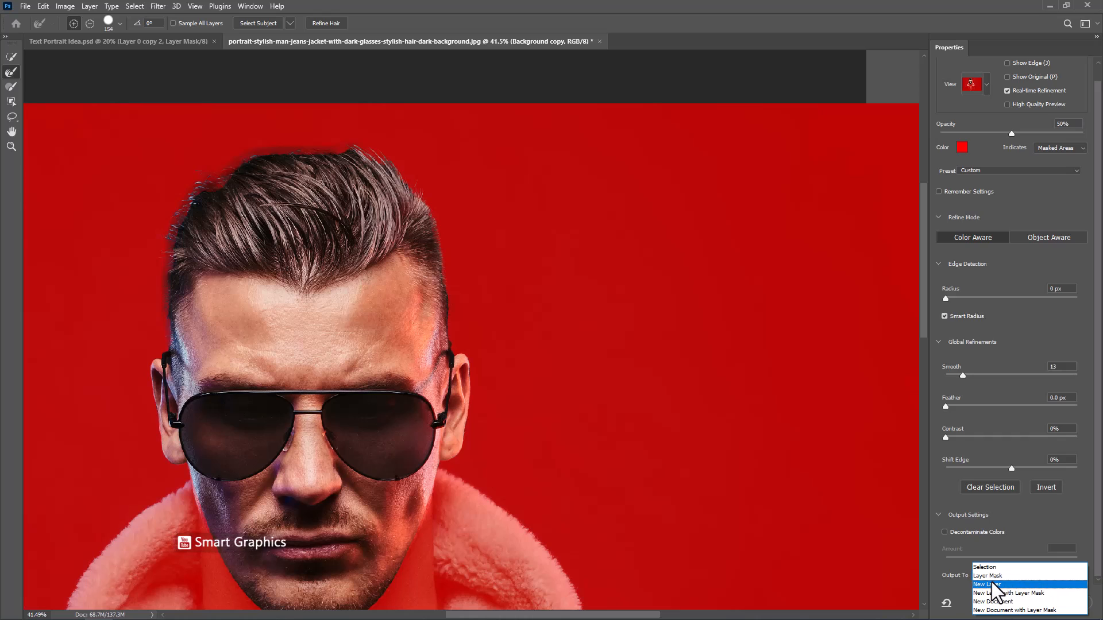
pyautogui.click(988, 576)
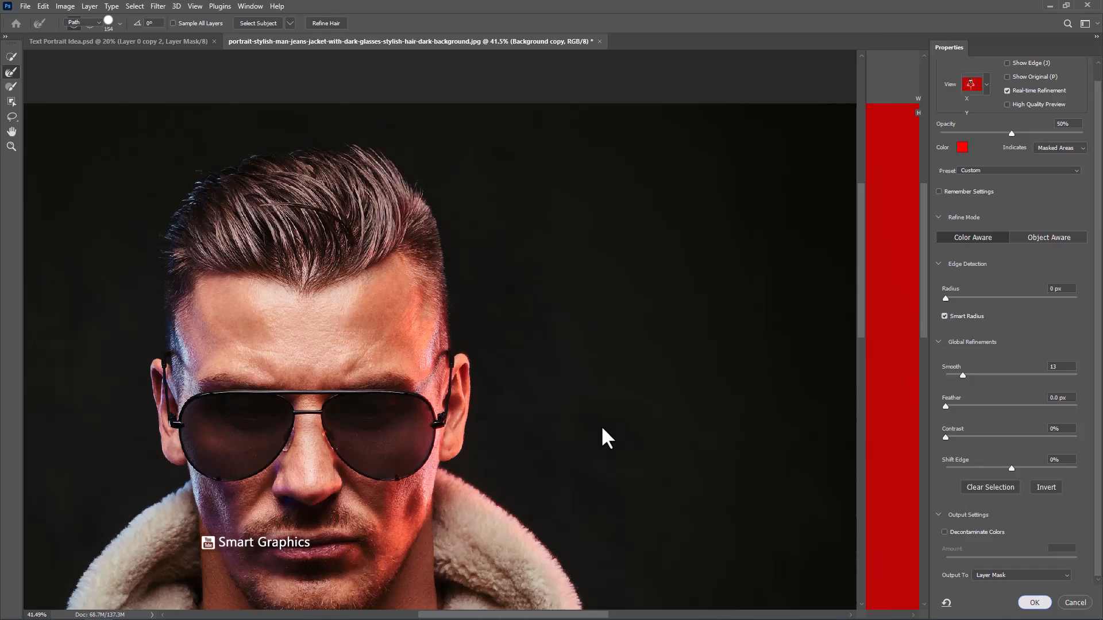
pyautogui.click(1033, 603)
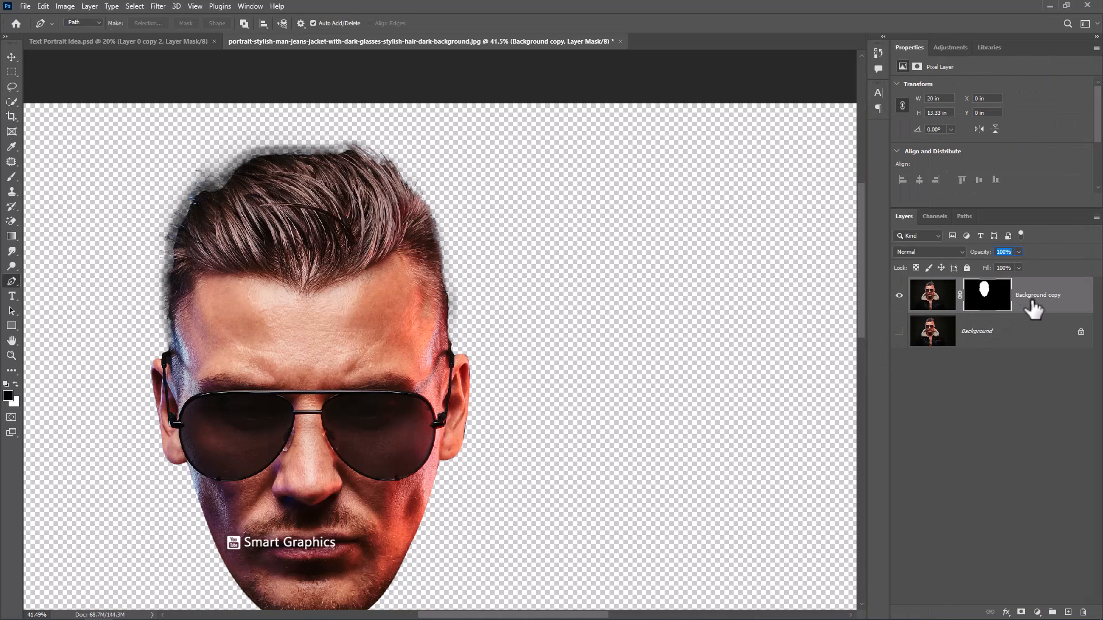
# Convert the masked head layer to a smart object and transform it larger at the canvas centre.
pyautogui.rightClick(1034, 295)
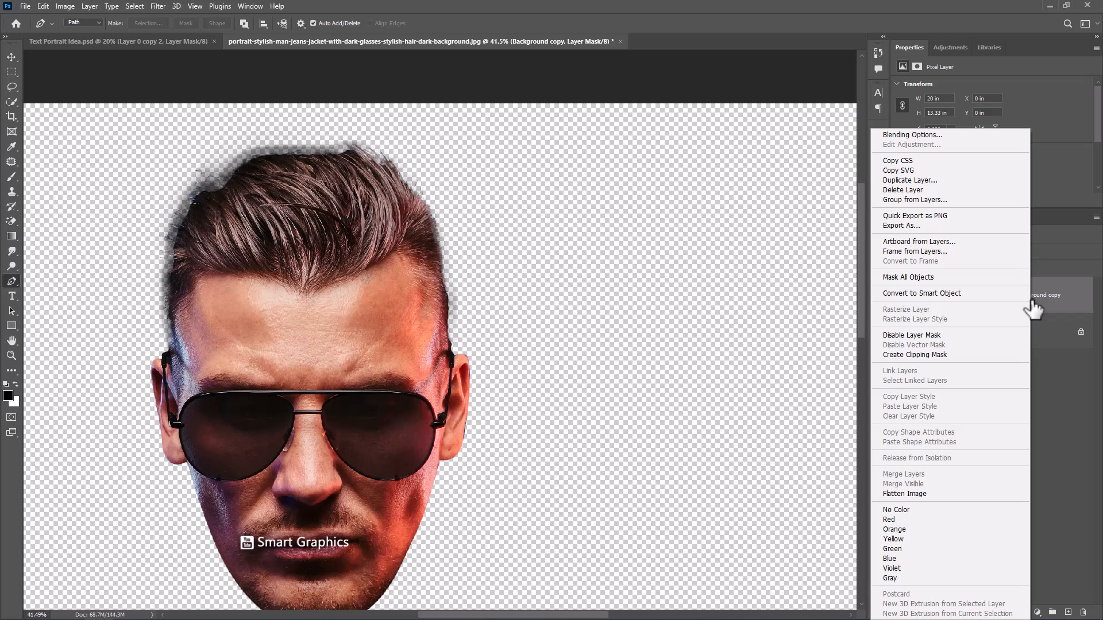
pyautogui.moveTo(913, 321)
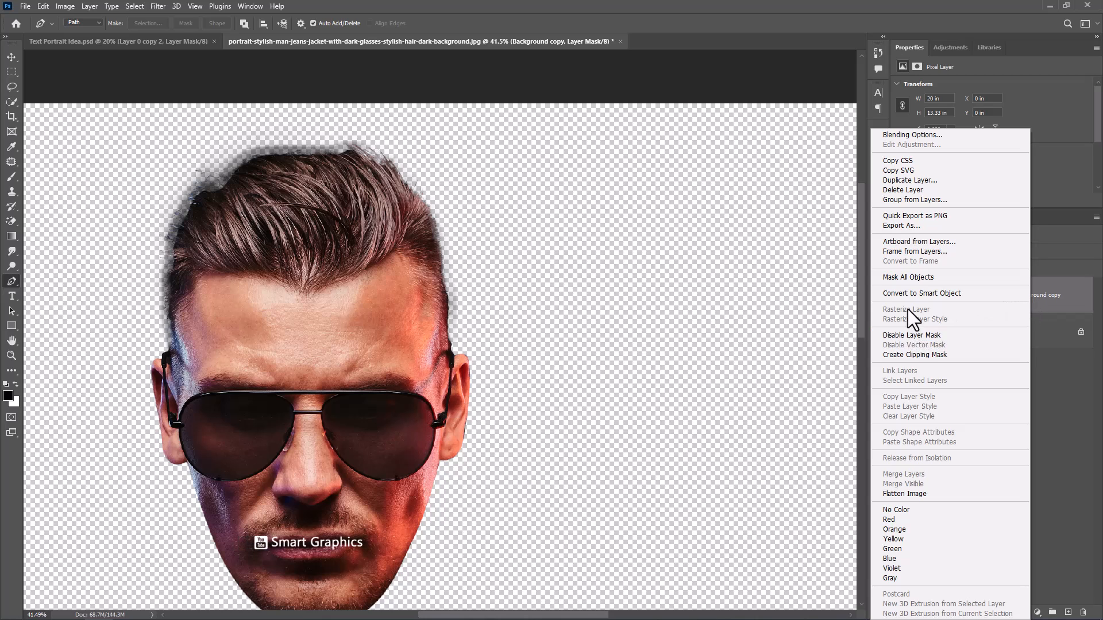
pyautogui.click(923, 293)
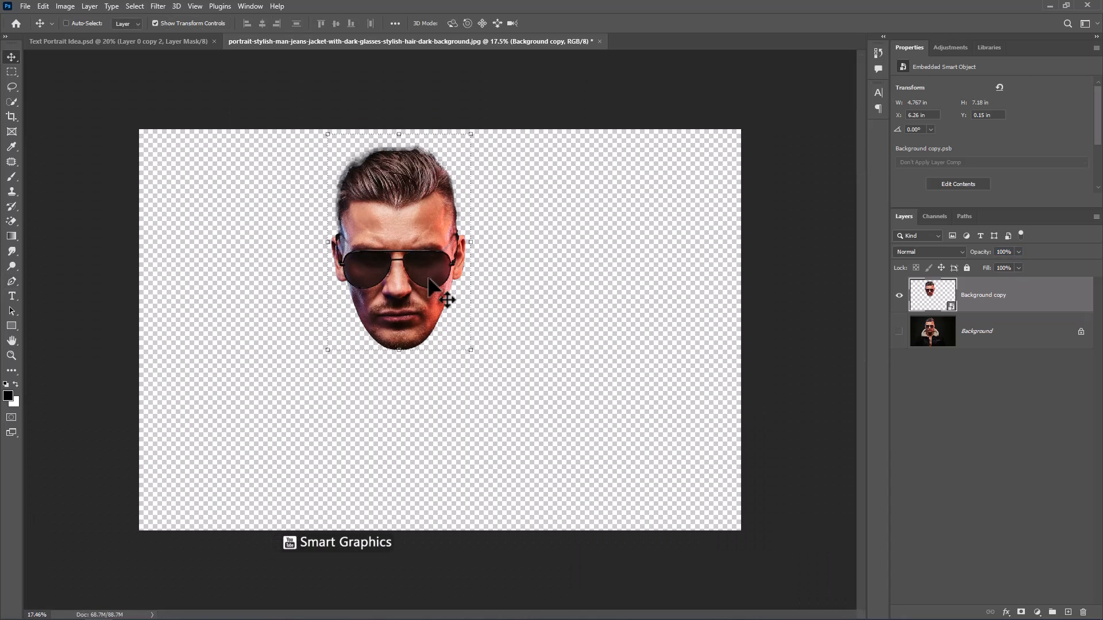
pyautogui.press('ctrl+t')
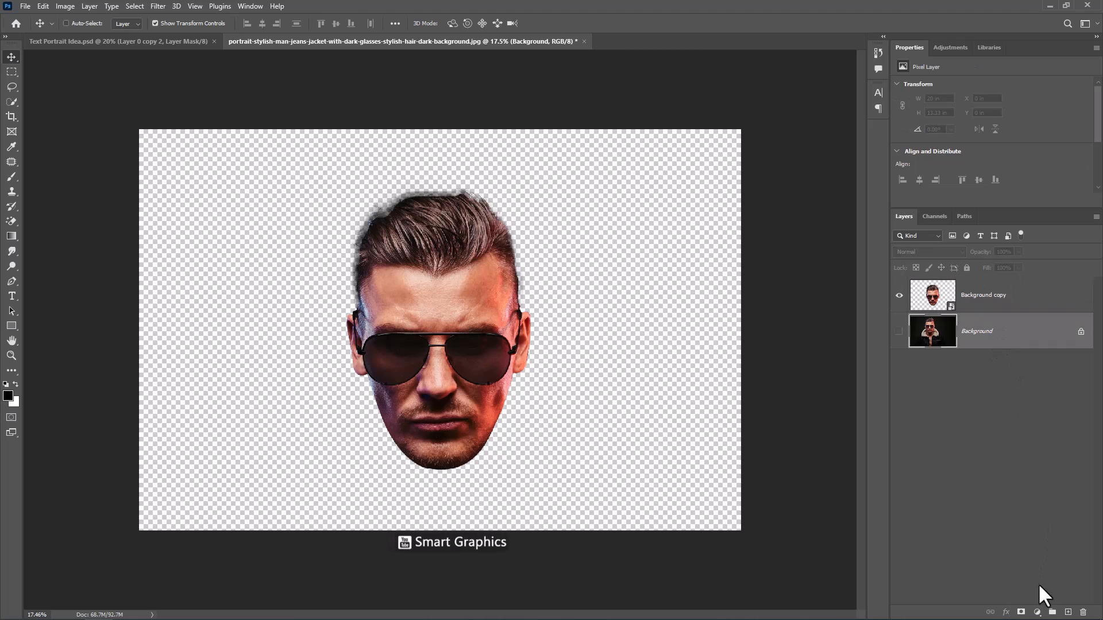
# Add a #f1f1f1 Solid Color fill layer behind the head, then reselect the Background copy layer.
pyautogui.click(1037, 611)
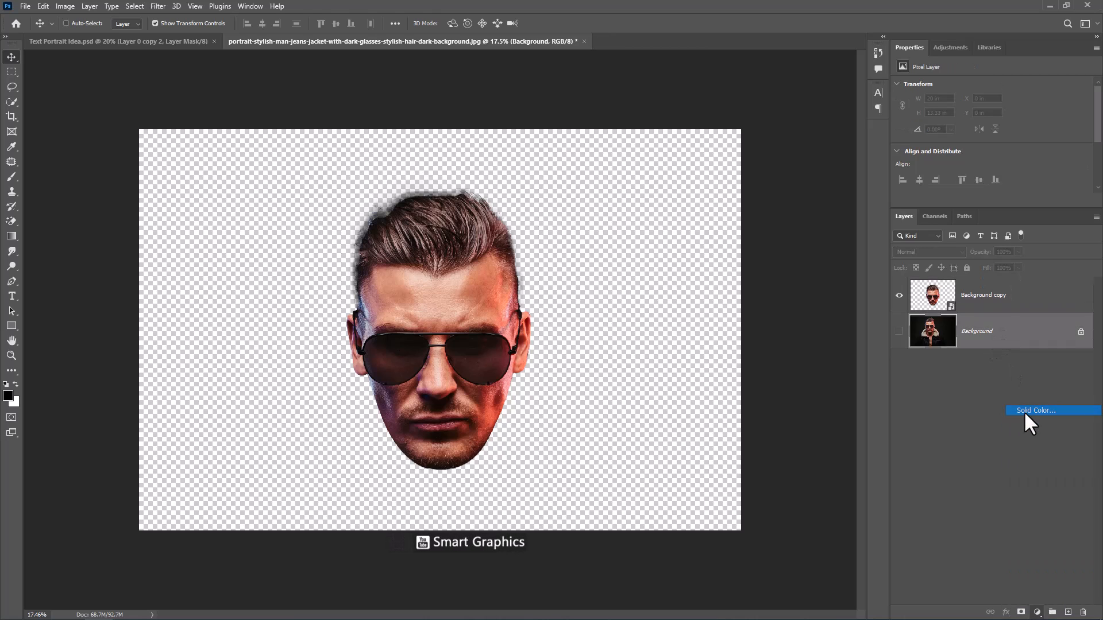
pyautogui.click(1035, 410)
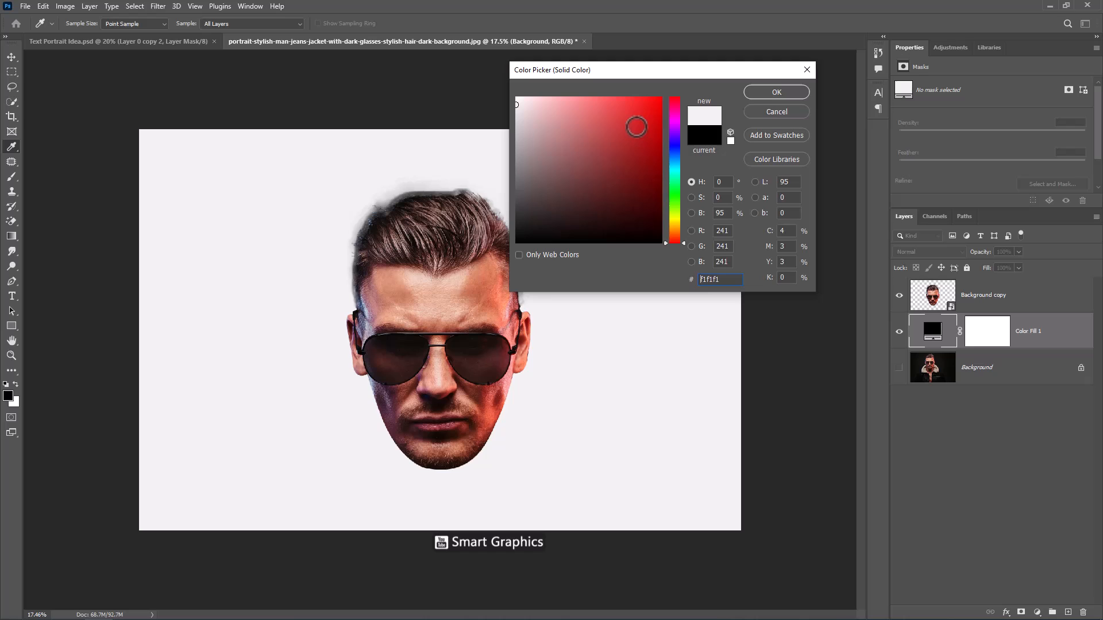
pyautogui.click(776, 92)
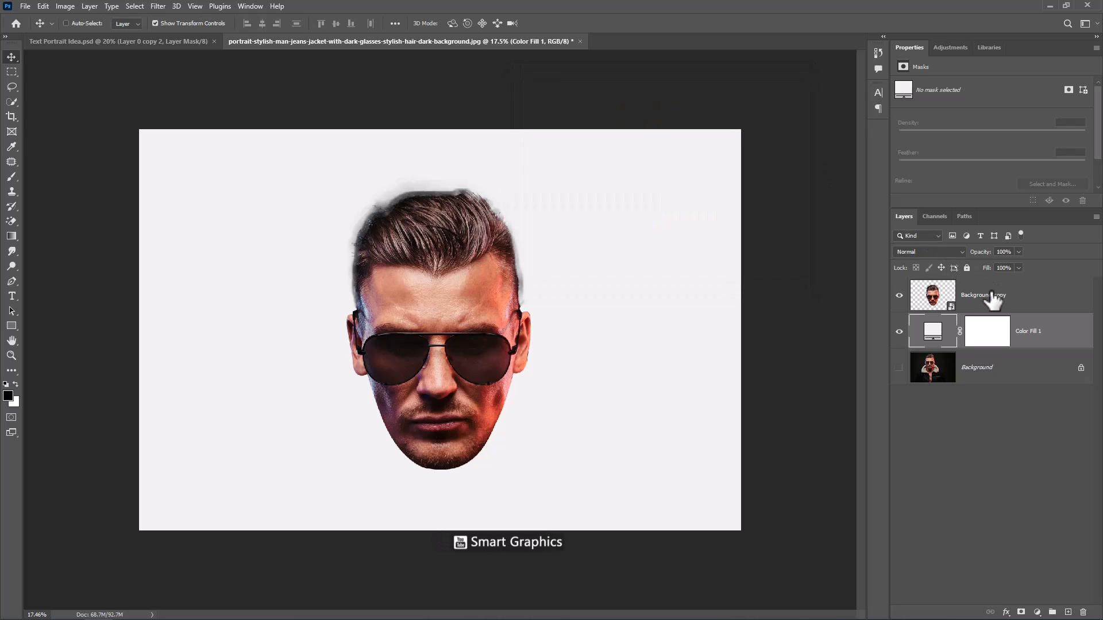
pyautogui.click(195, 6)
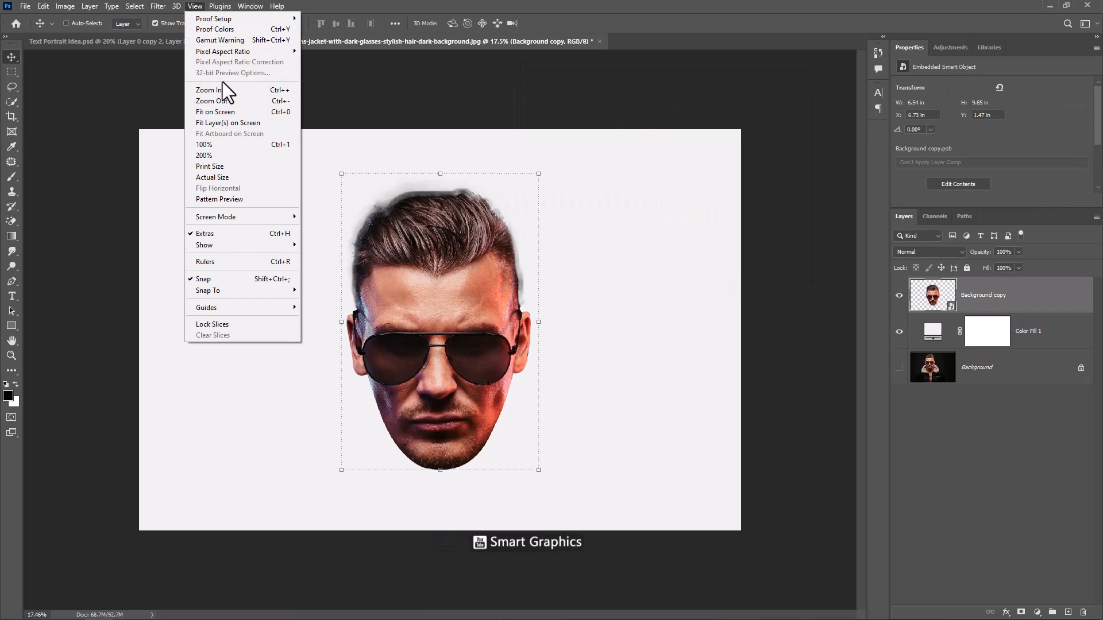
# Position the cut-out head at canvas centre with a vertical guide through its middle.
pyautogui.click(204, 262)
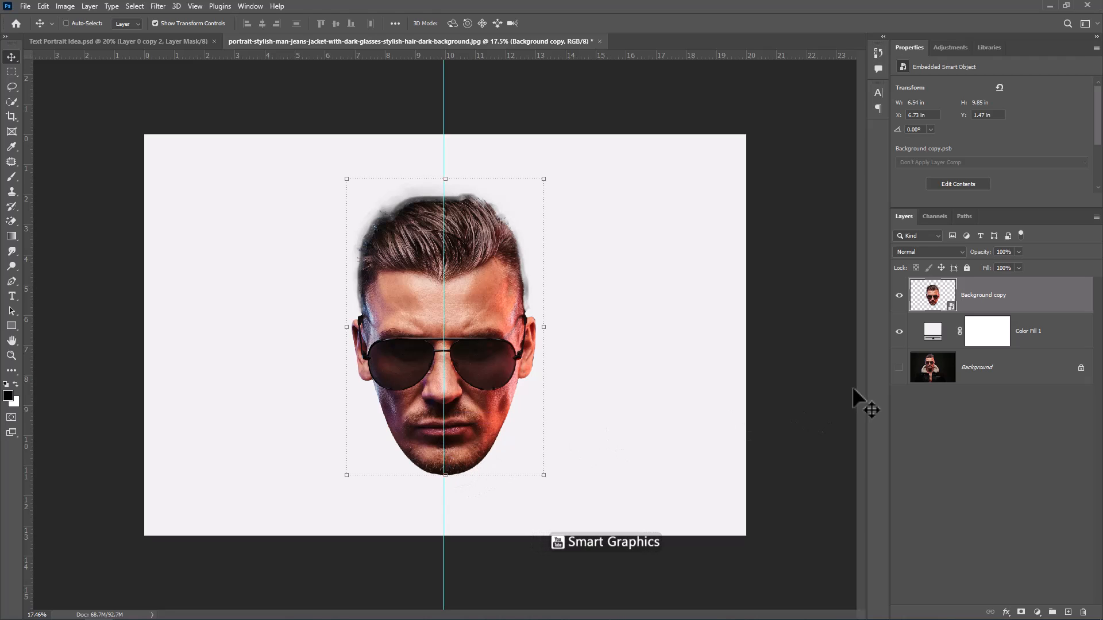
# Set the type colour to gray #686868, enter the stacked words BE AWESOME BE COOL and select them all.
pyautogui.click(12, 296)
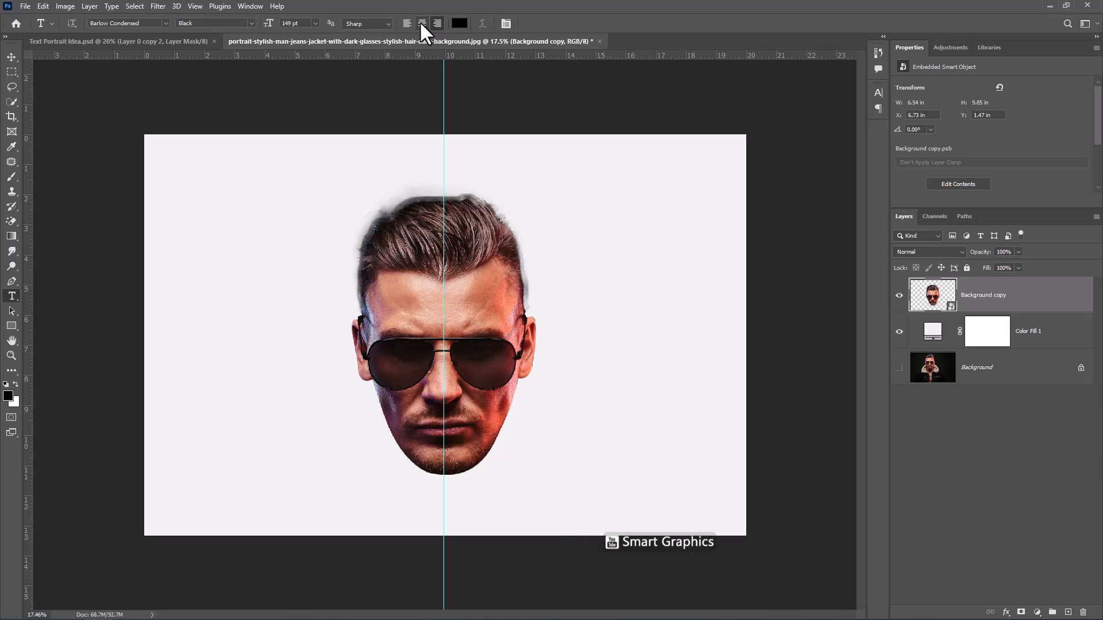
pyautogui.click(459, 23)
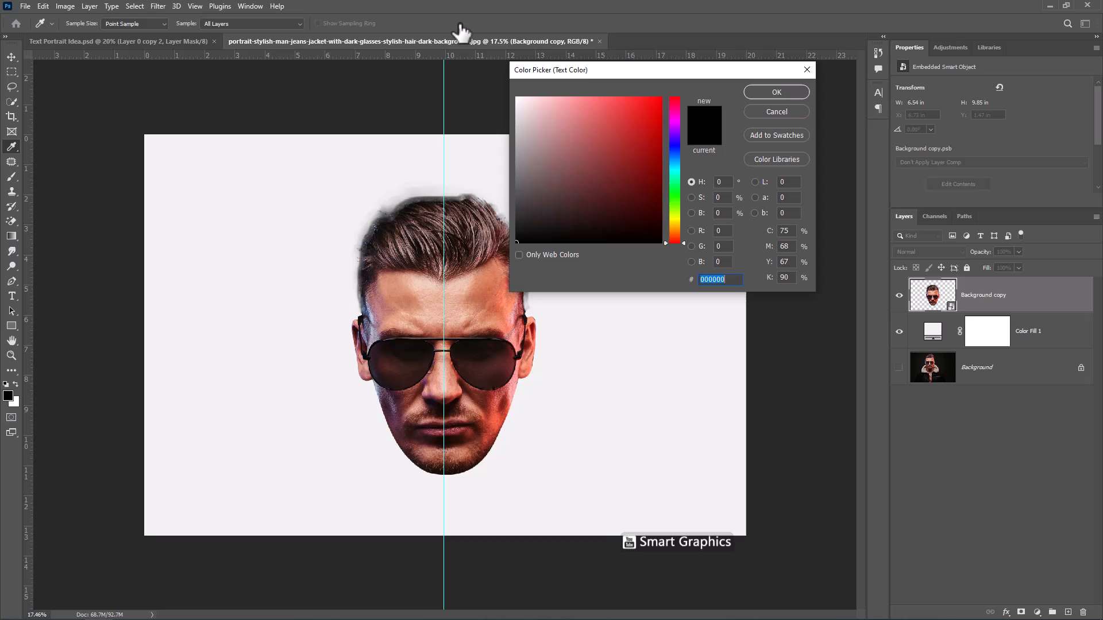
pyautogui.click(525, 162)
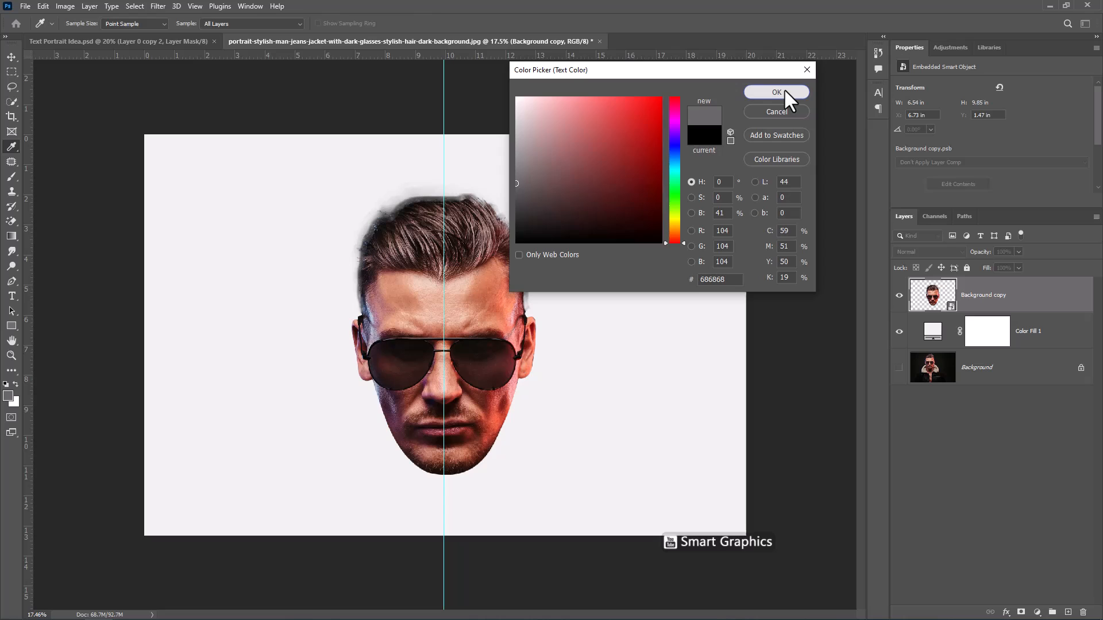
pyautogui.click(775, 92)
pyautogui.write('BE AWESOME BE COOL')
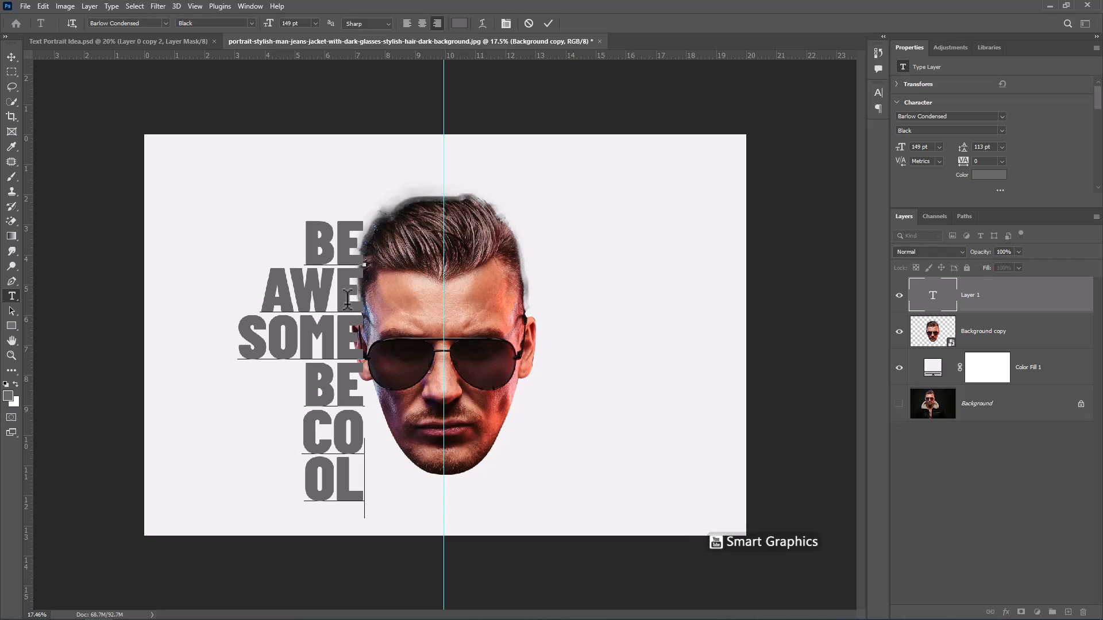
pyautogui.press('ctrl+a')
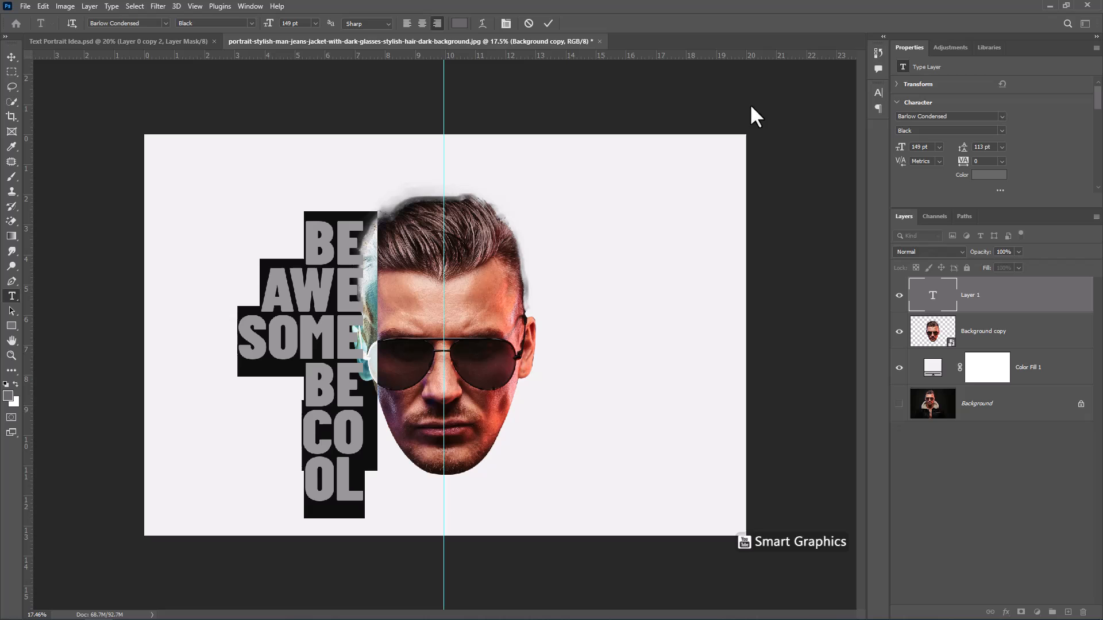
pyautogui.moveTo(219, 6)
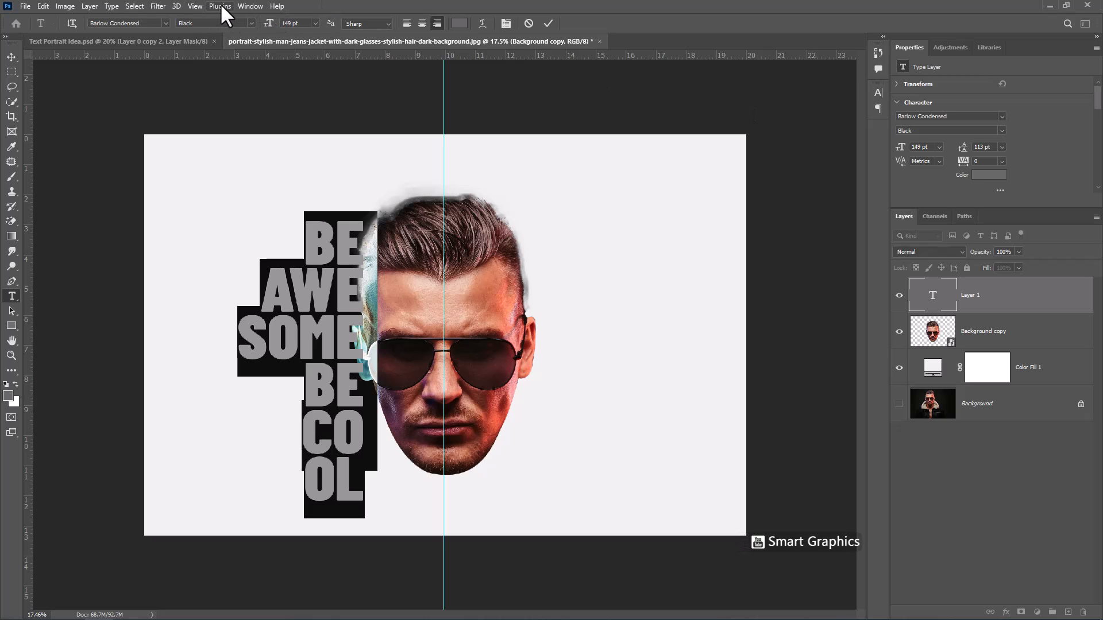
# Set leading to 114 pt in the Character panel, place the text over the face's left half and hide the layer.
pyautogui.click(249, 6)
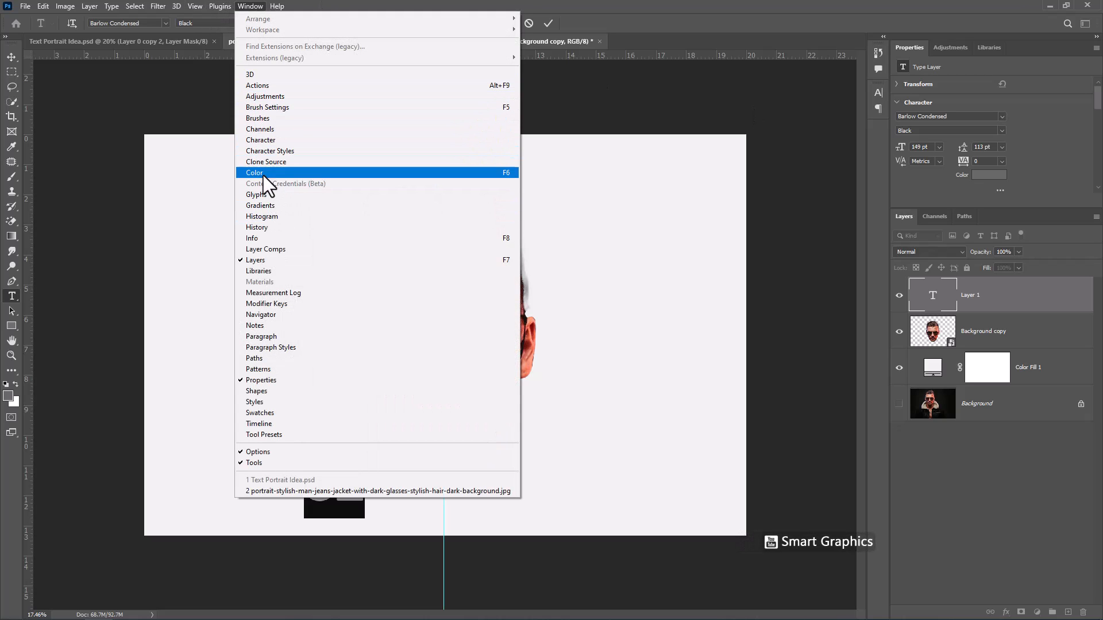
pyautogui.moveTo(271, 145)
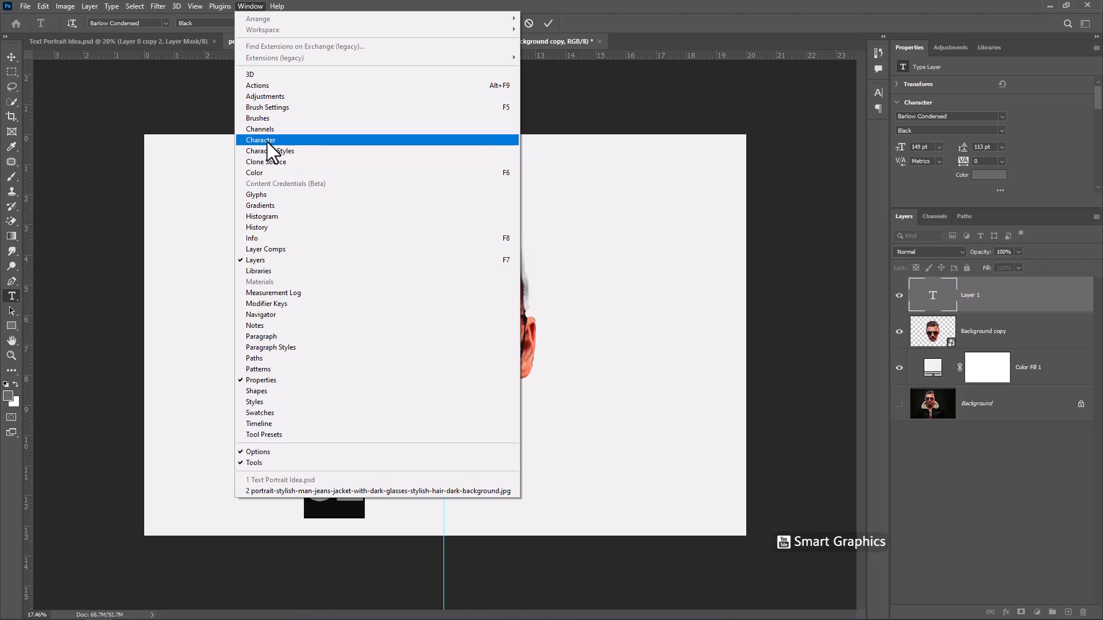
pyautogui.click(261, 139)
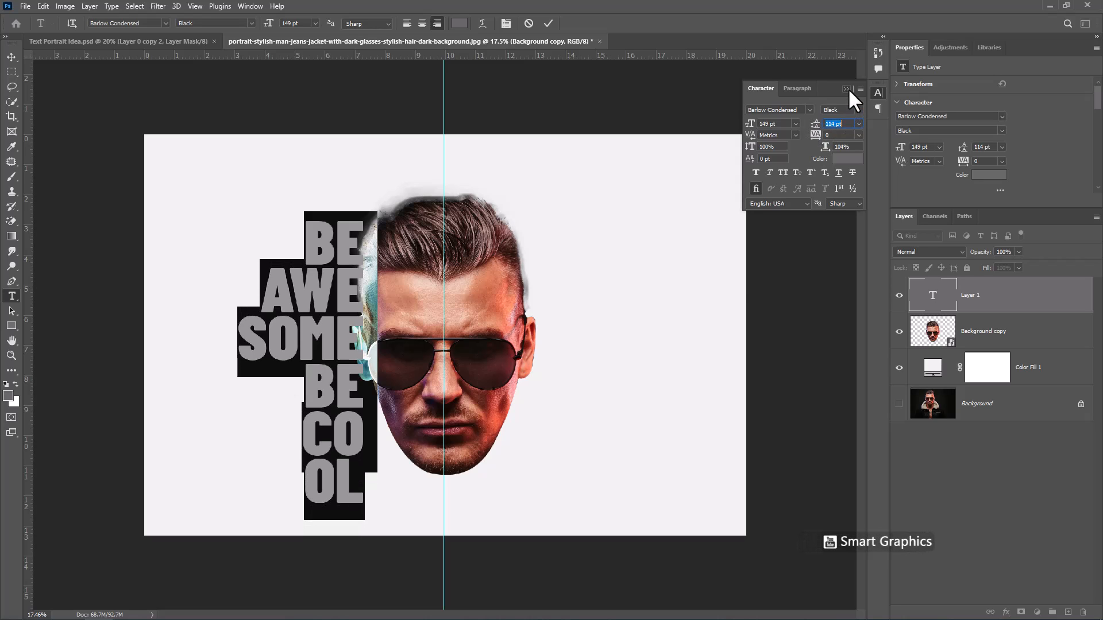
pyautogui.click(548, 23)
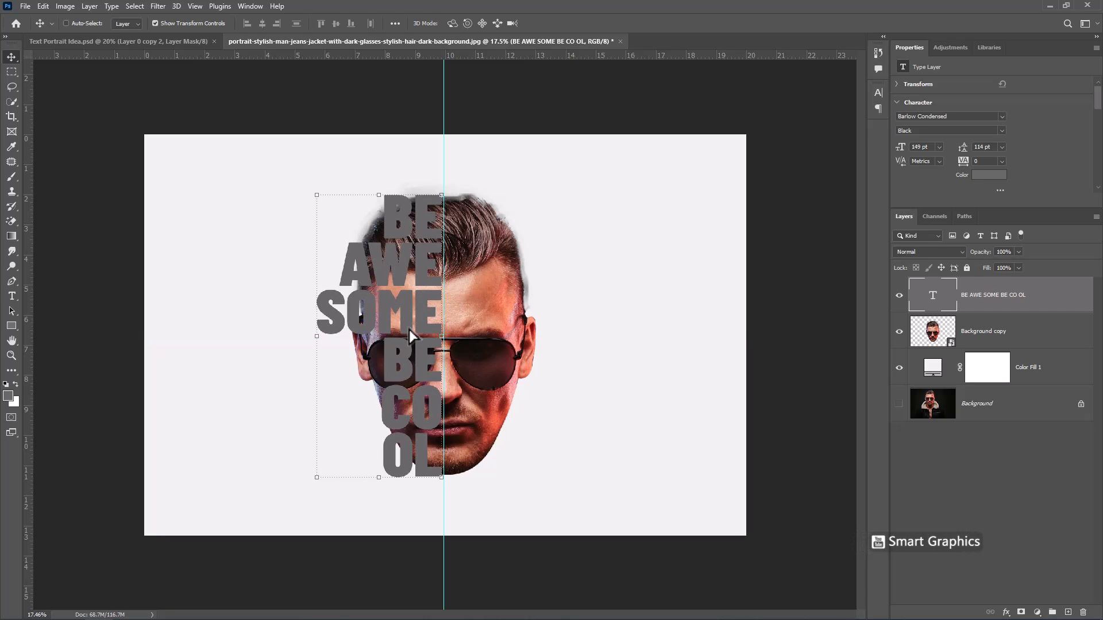
pyautogui.moveTo(503, 77)
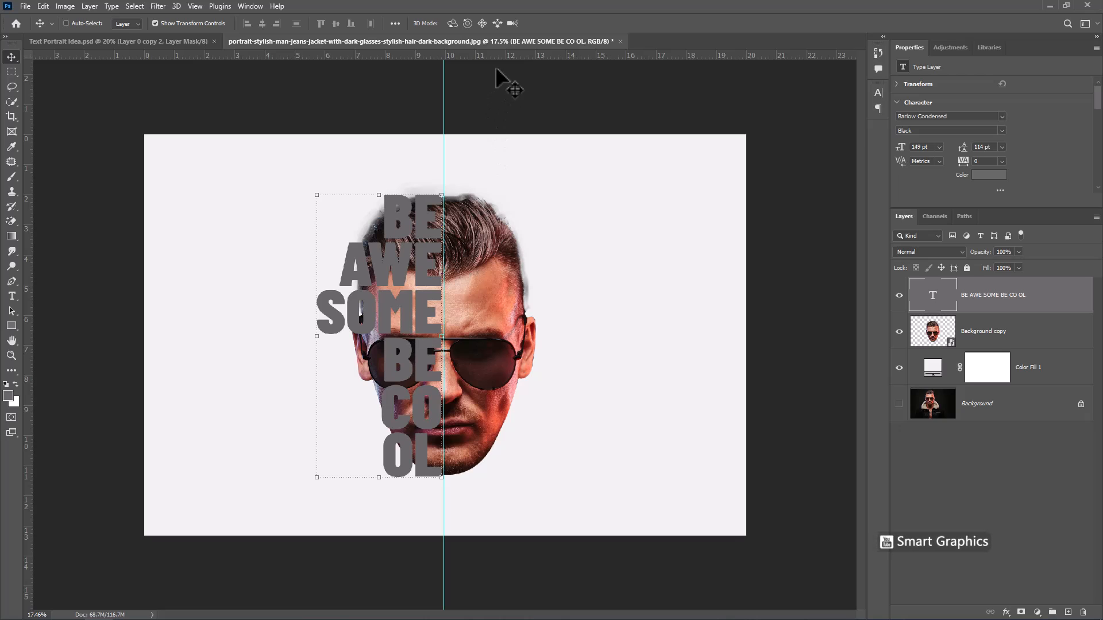
pyautogui.click(899, 295)
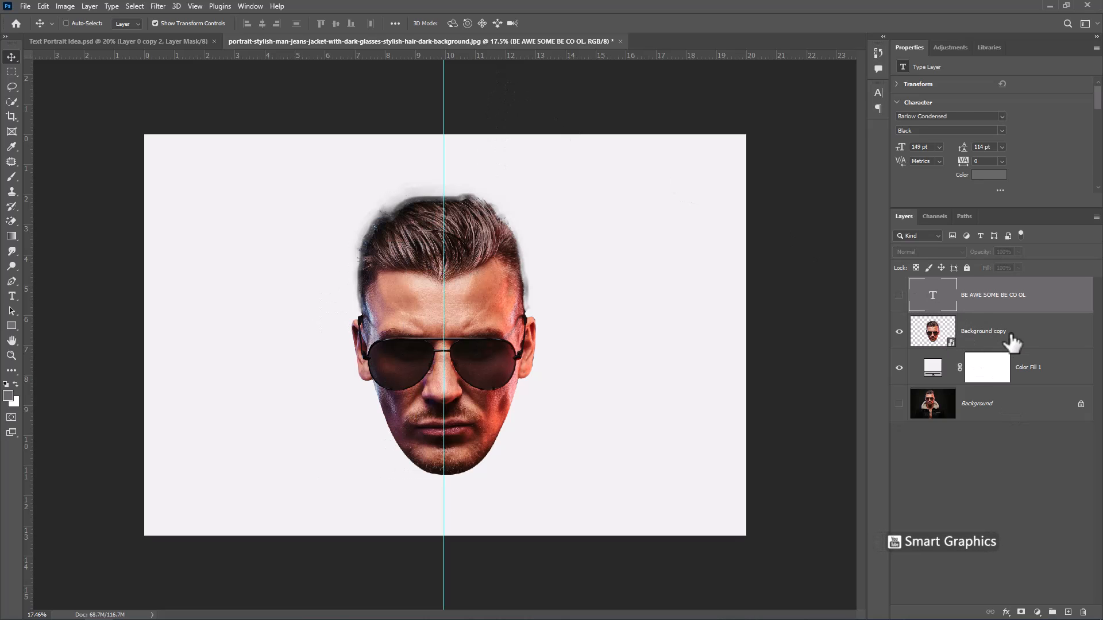
# Mask the left half of the face, duplicate it, invert the original's mask with Ctrl+I and show the text again.
pyautogui.click(984, 331)
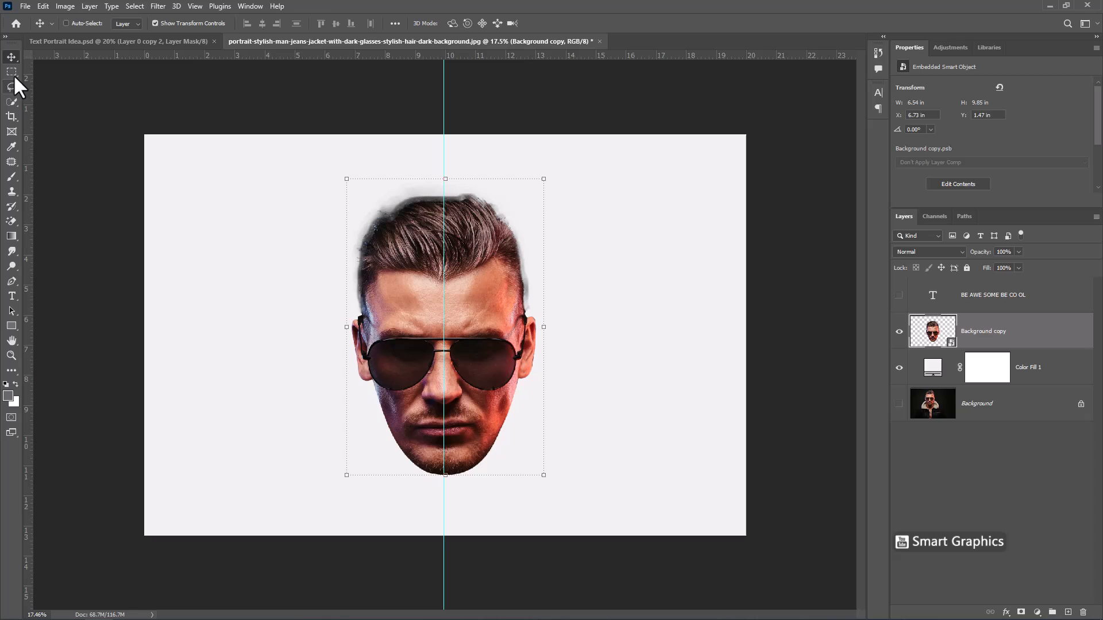
pyautogui.click(12, 71)
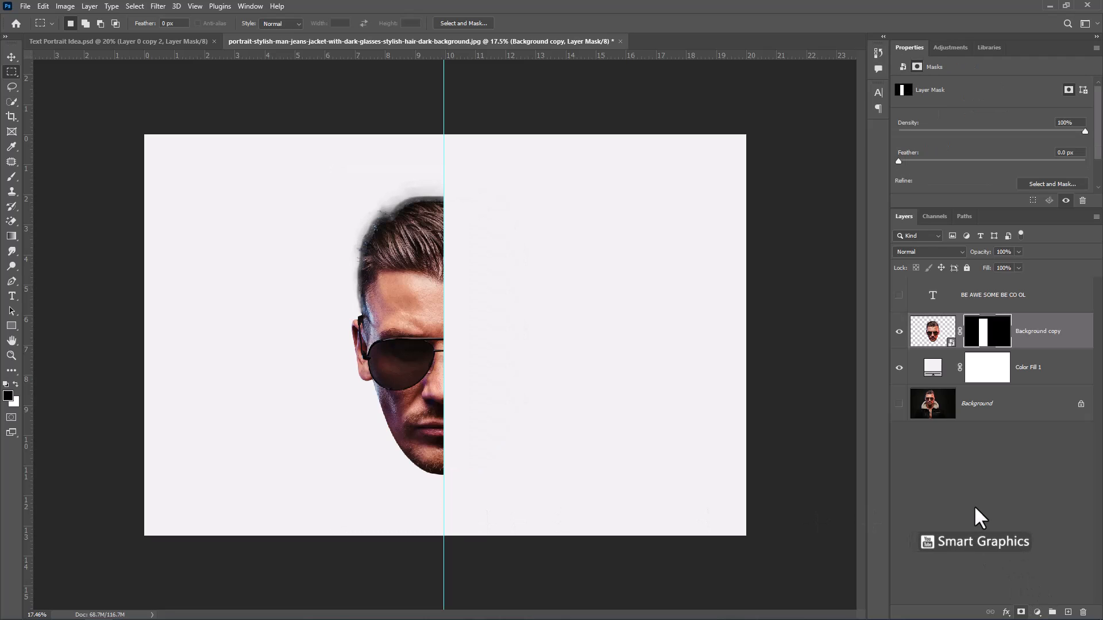
pyautogui.moveTo(980, 497)
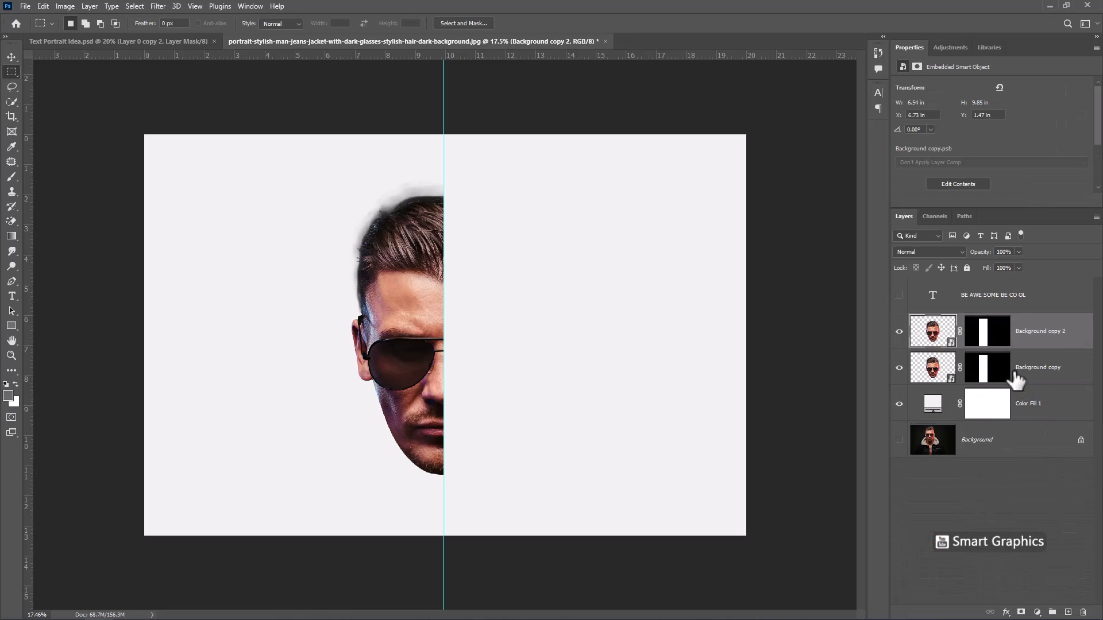
pyautogui.click(986, 367)
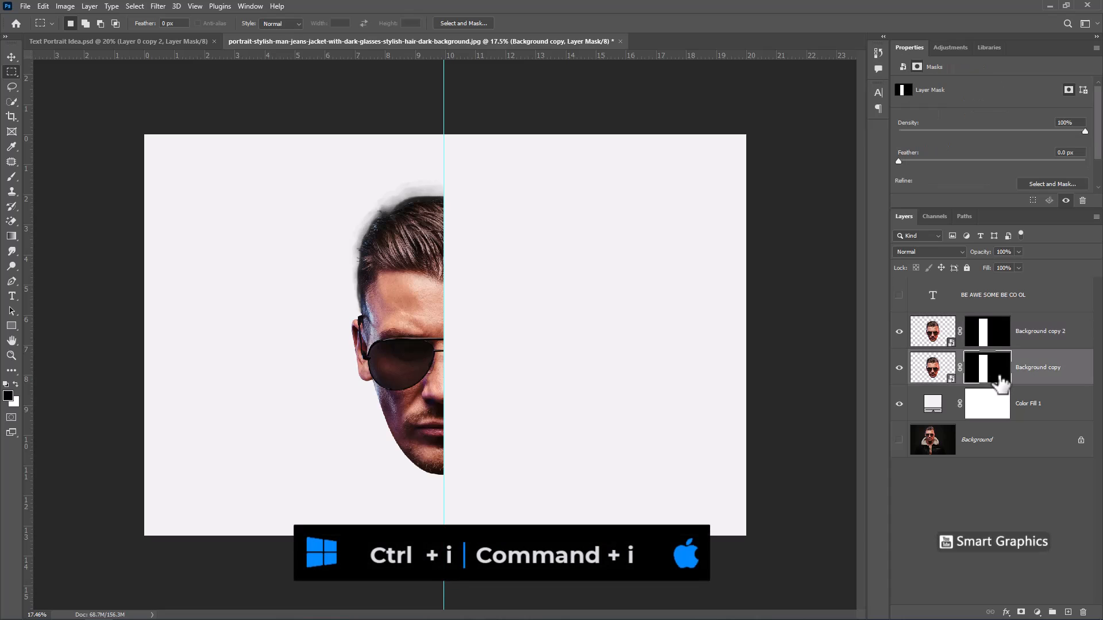
pyautogui.press('ctrl+i')
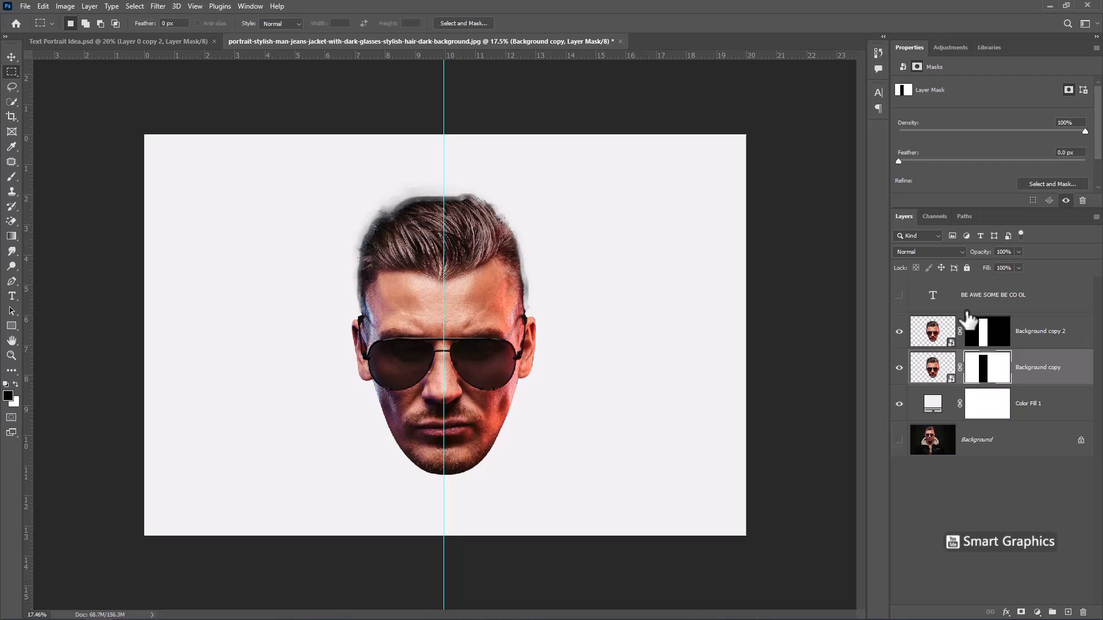
pyautogui.click(898, 295)
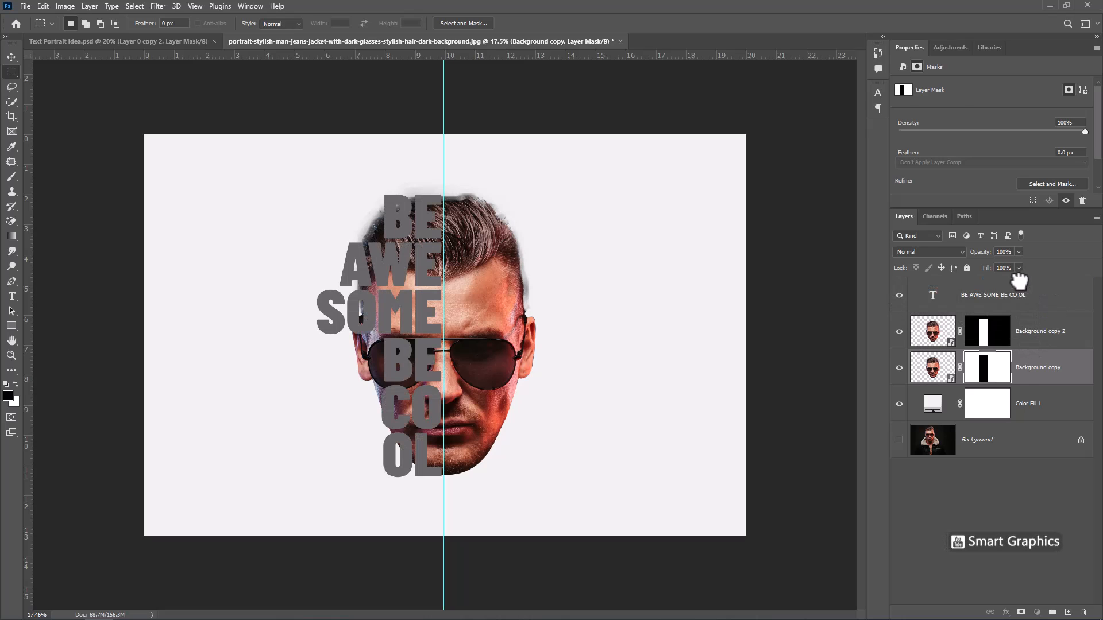
# Create a clipping mask so the Background copy 2 half-face clips to the gray stacked text.
pyautogui.rightClick(993, 331)
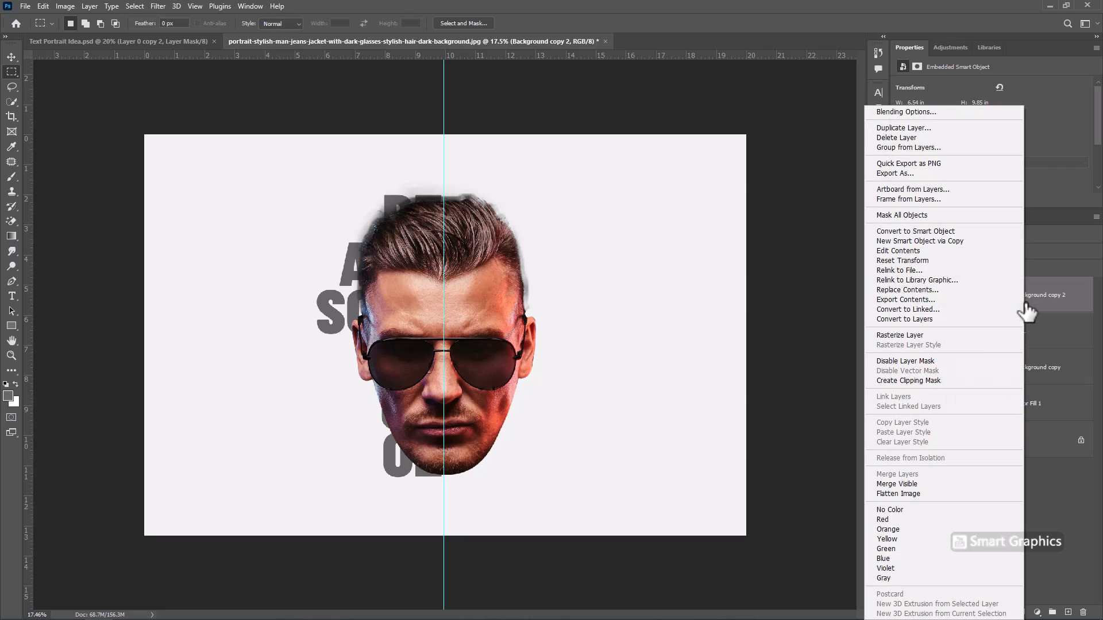
pyautogui.moveTo(901, 381)
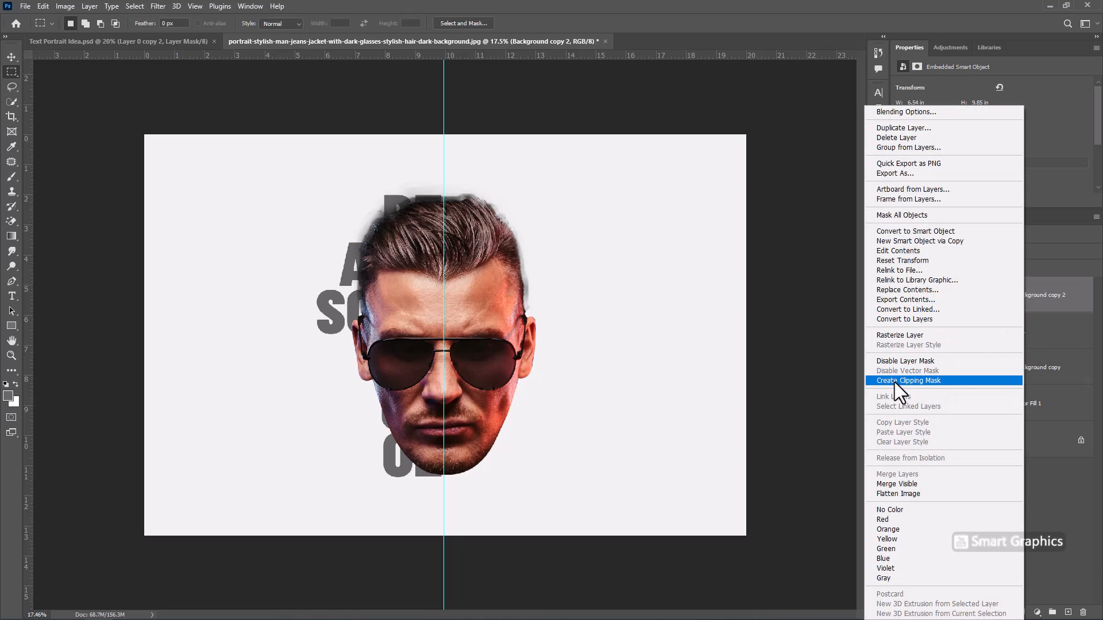